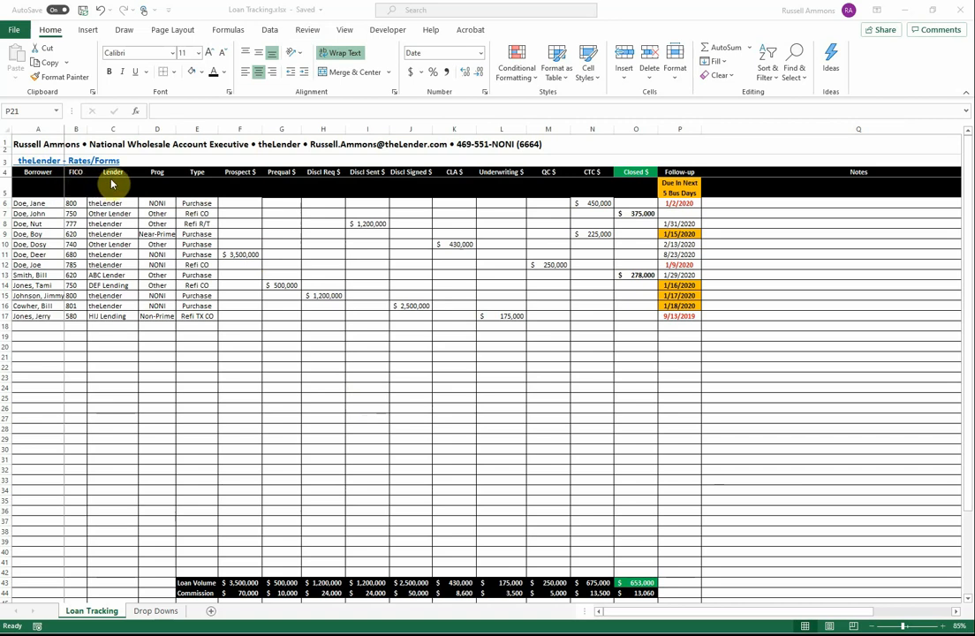
pyautogui.moveTo(193, 185)
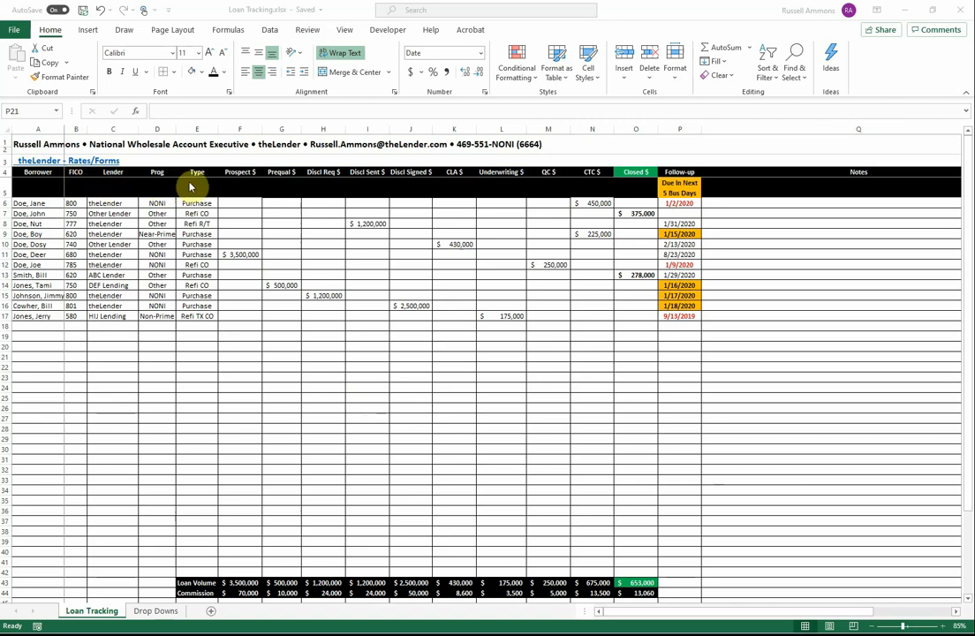
pyautogui.moveTo(227, 190)
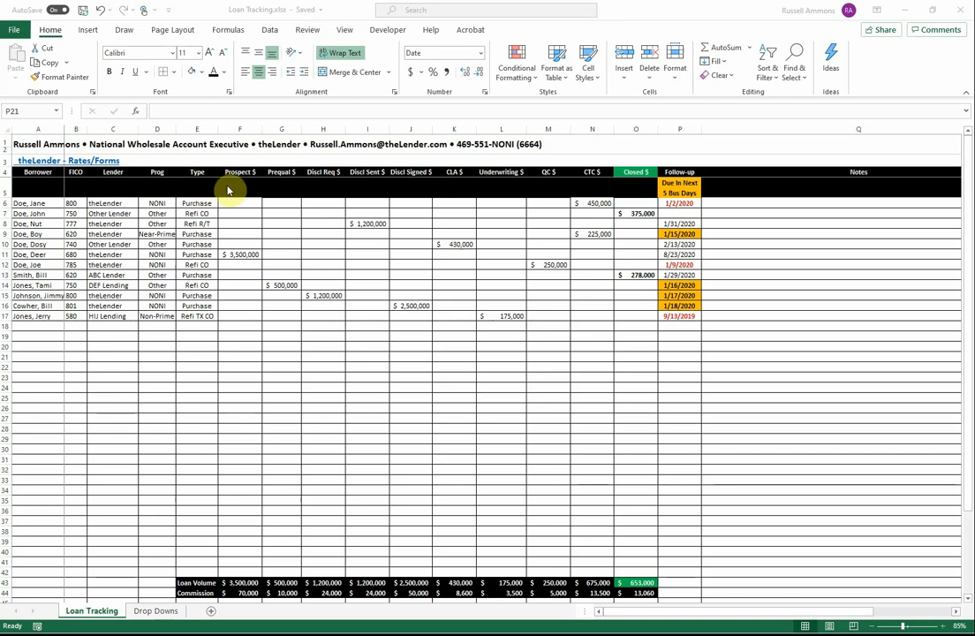
pyautogui.moveTo(244, 190)
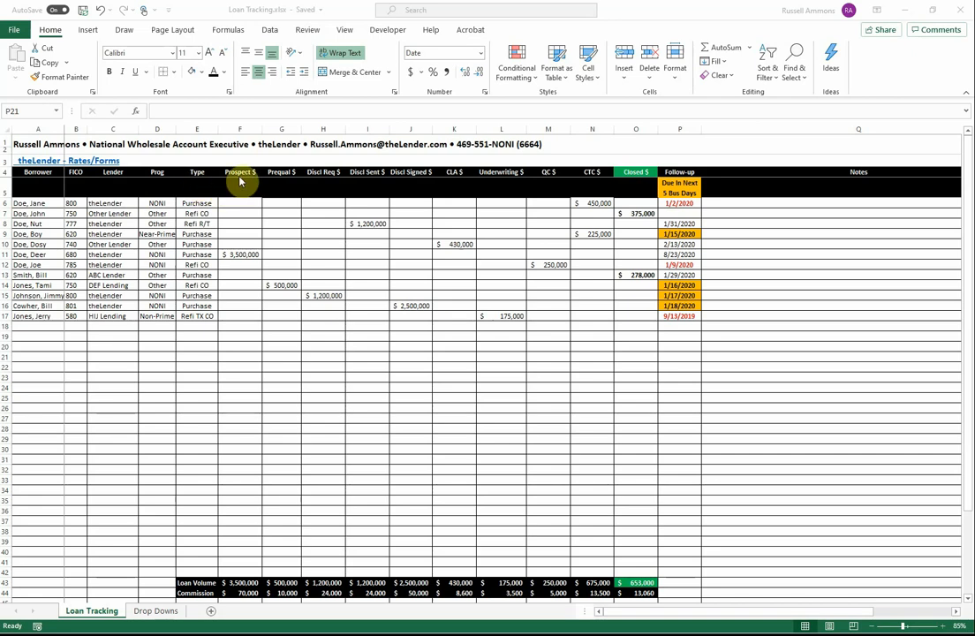
pyautogui.moveTo(636, 181)
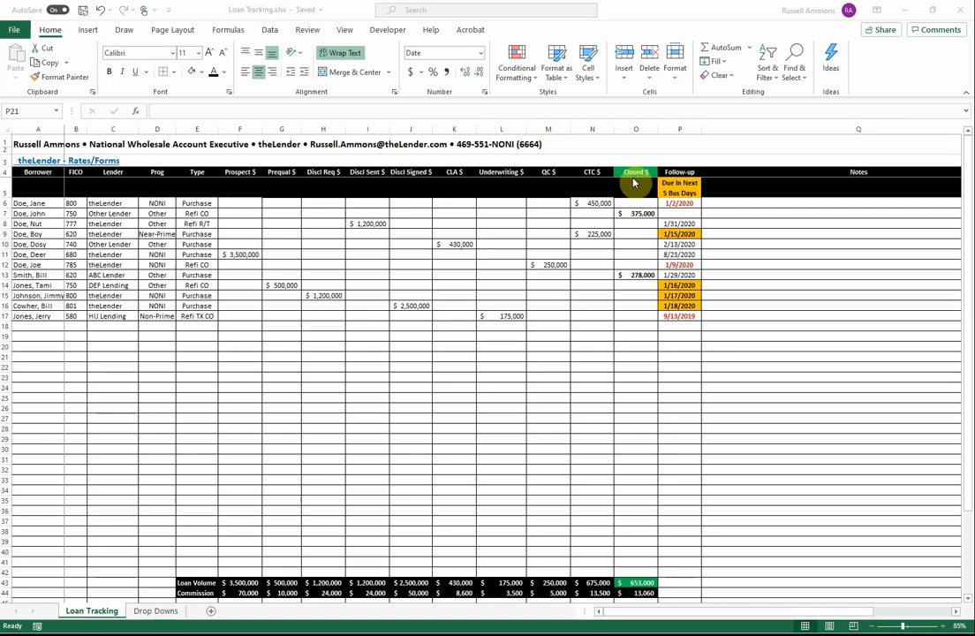
pyautogui.moveTo(636, 183)
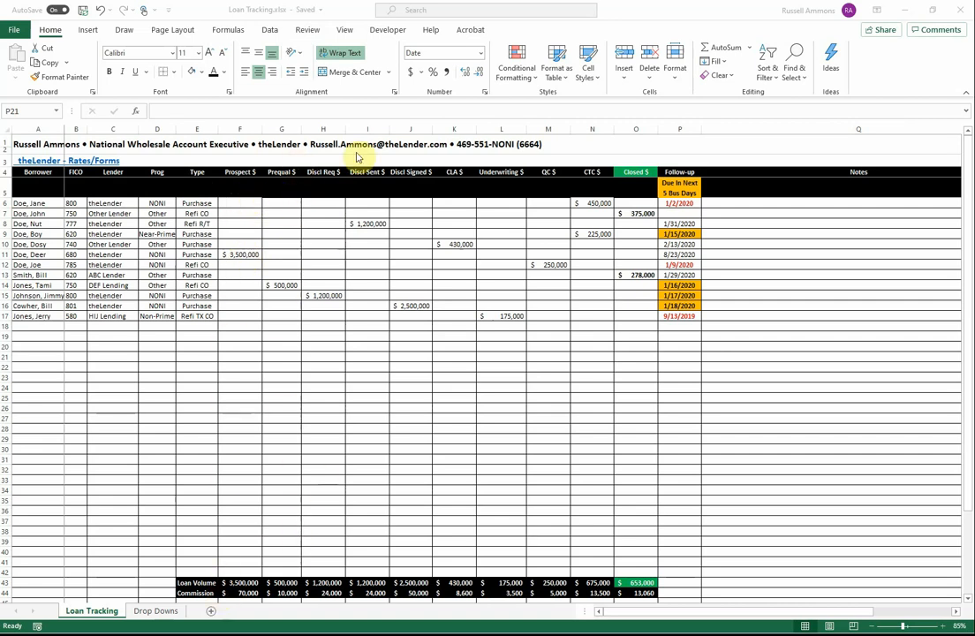
pyautogui.moveTo(570, 248)
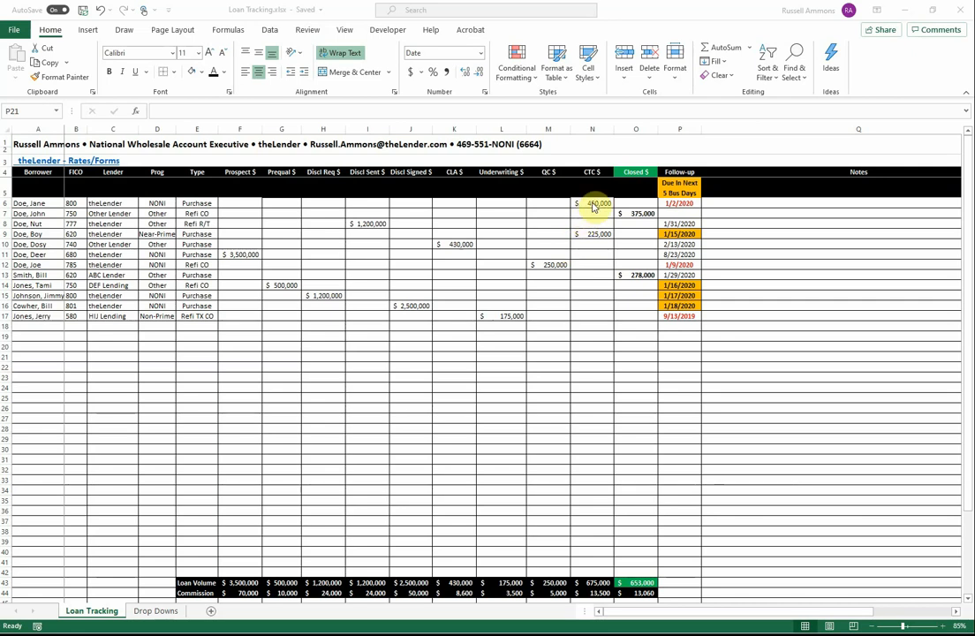
# Cut Jane Doe's 450,000 from CTC (N6) and paste it into Closed (O6), total now 1,103,000
pyautogui.rightClick(591, 203)
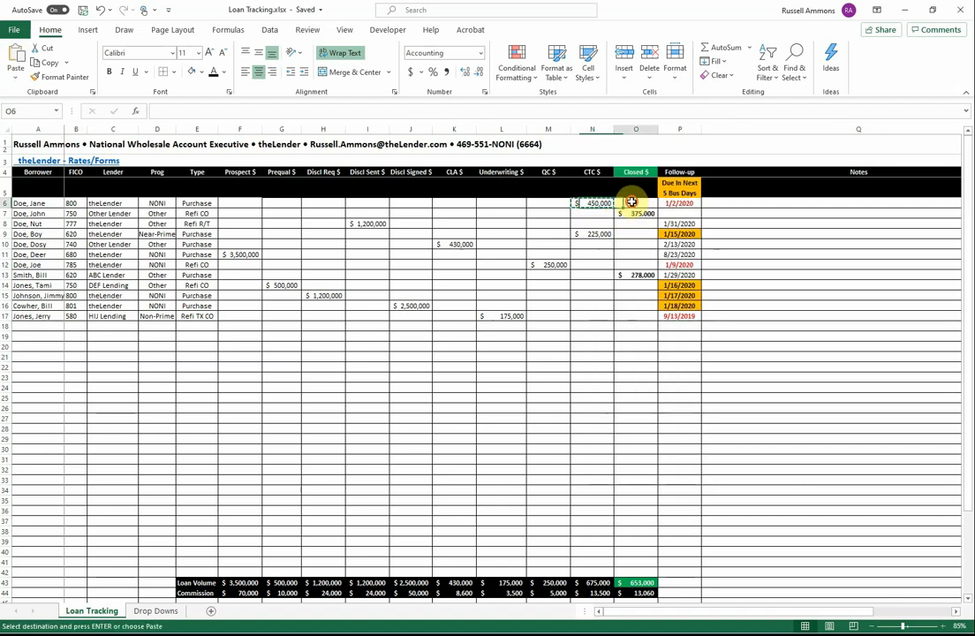
pyautogui.rightClick(635, 203)
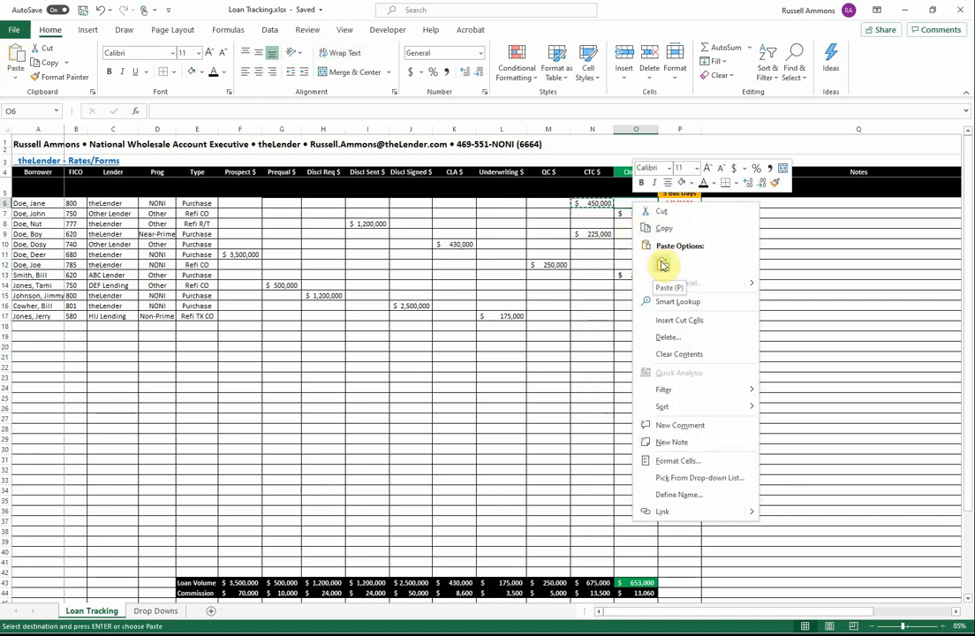
pyautogui.click(663, 265)
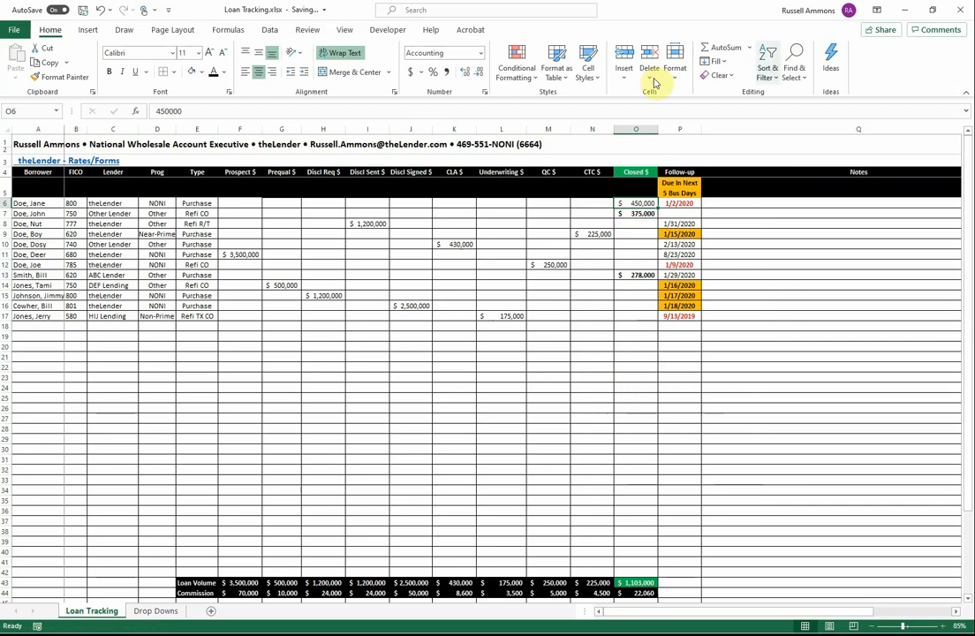
pyautogui.moveTo(701, 360)
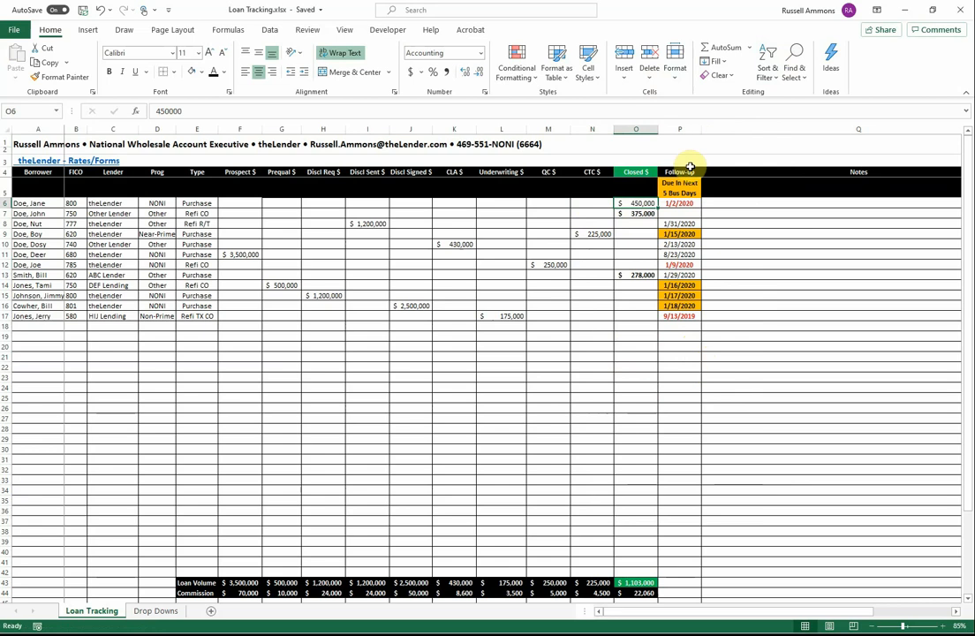
pyautogui.moveTo(732, 214)
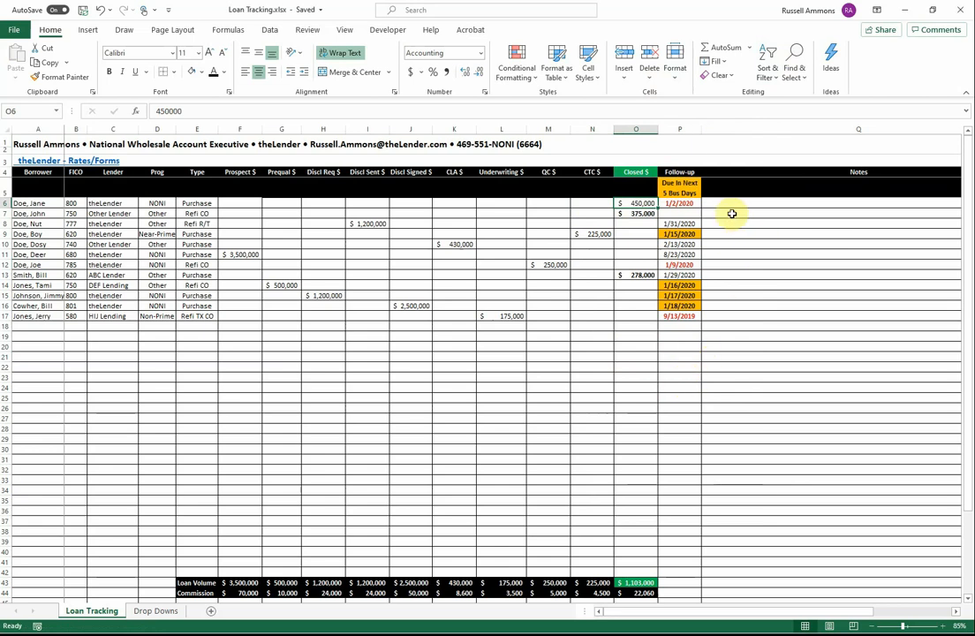
pyautogui.moveTo(872, 204)
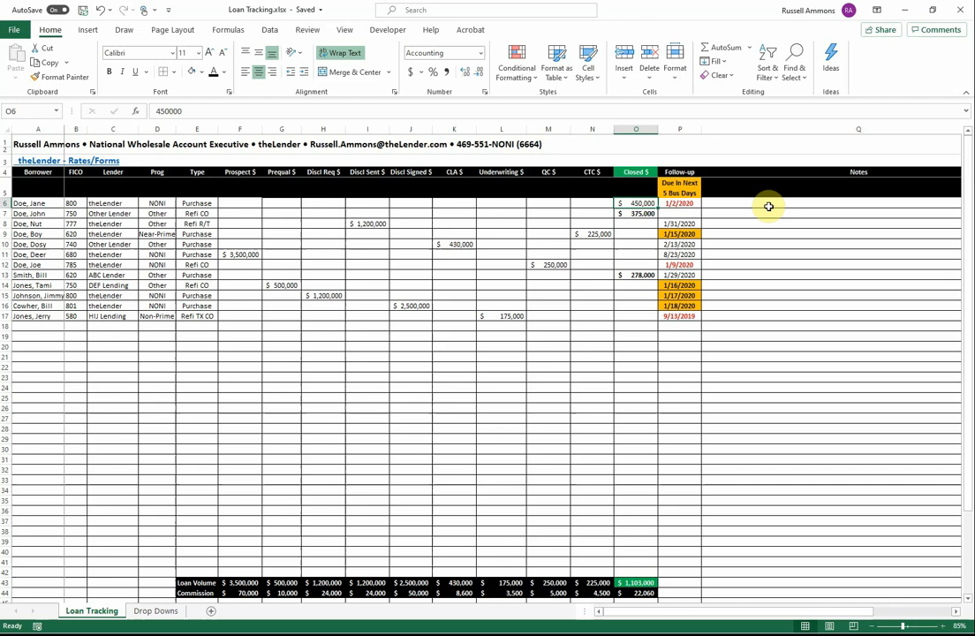
pyautogui.moveTo(761, 210)
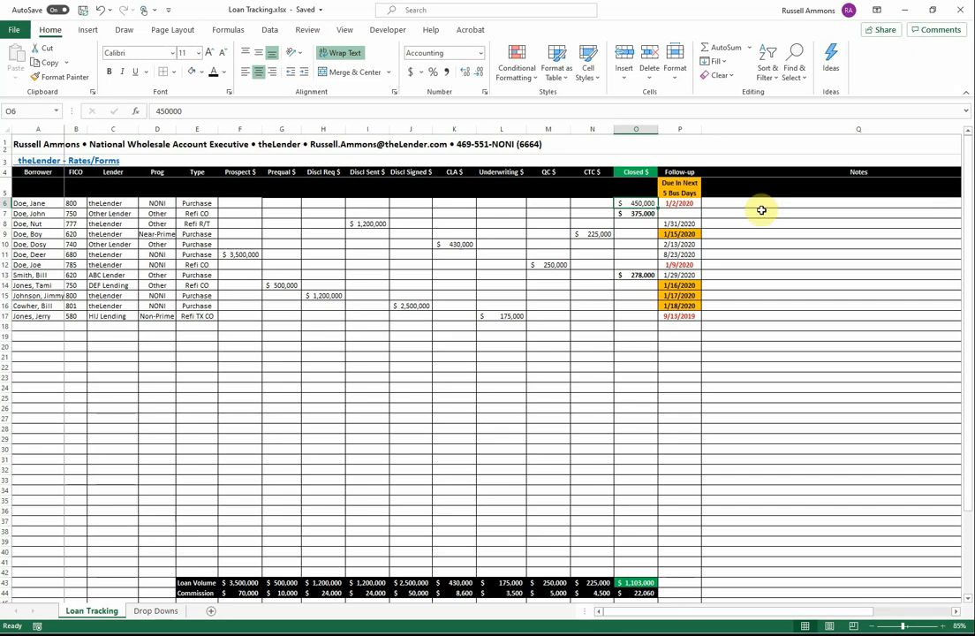
pyautogui.moveTo(758, 210)
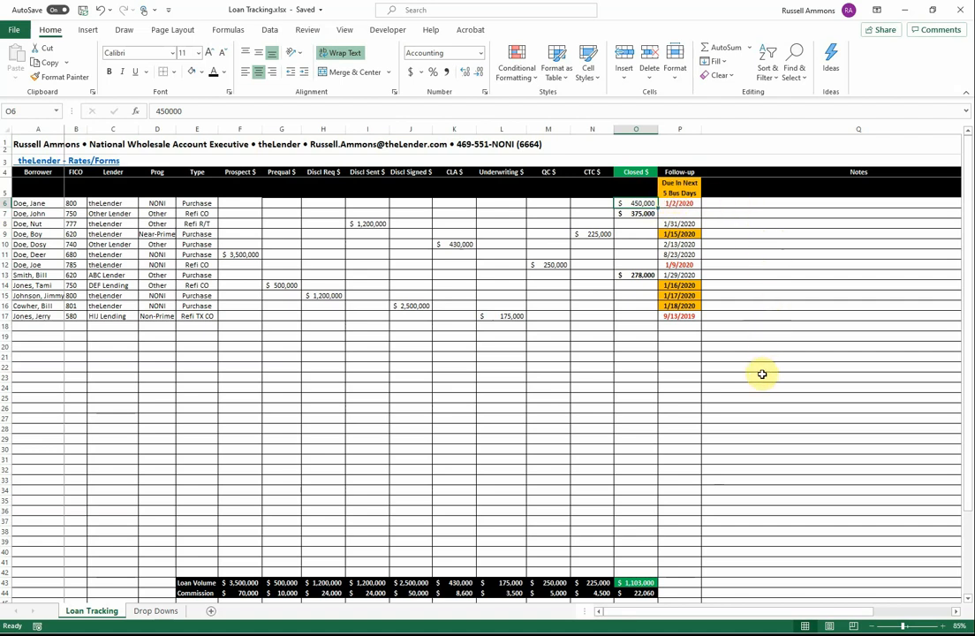
pyautogui.moveTo(716, 412)
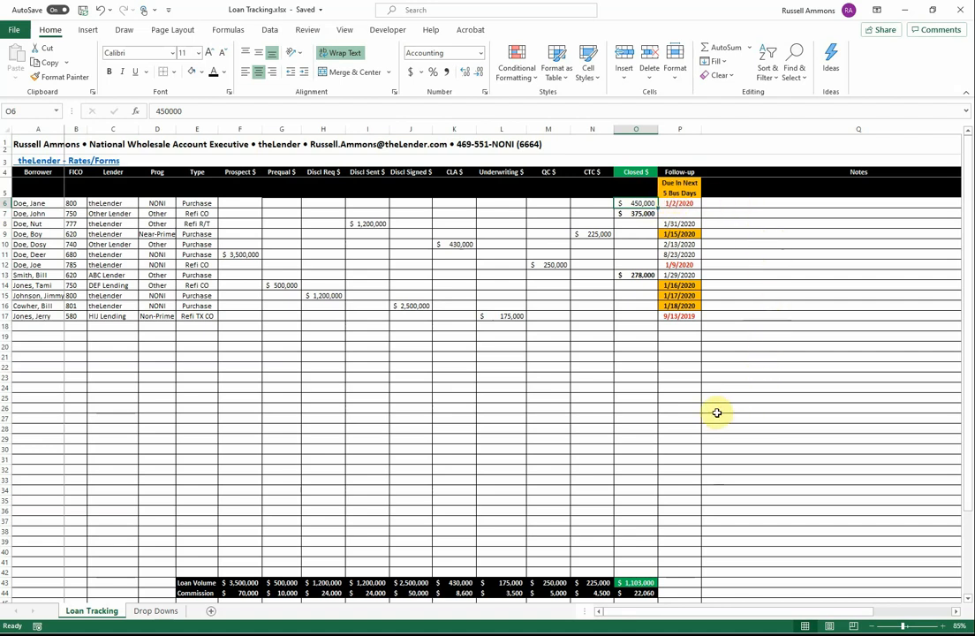
pyautogui.moveTo(522, 600)
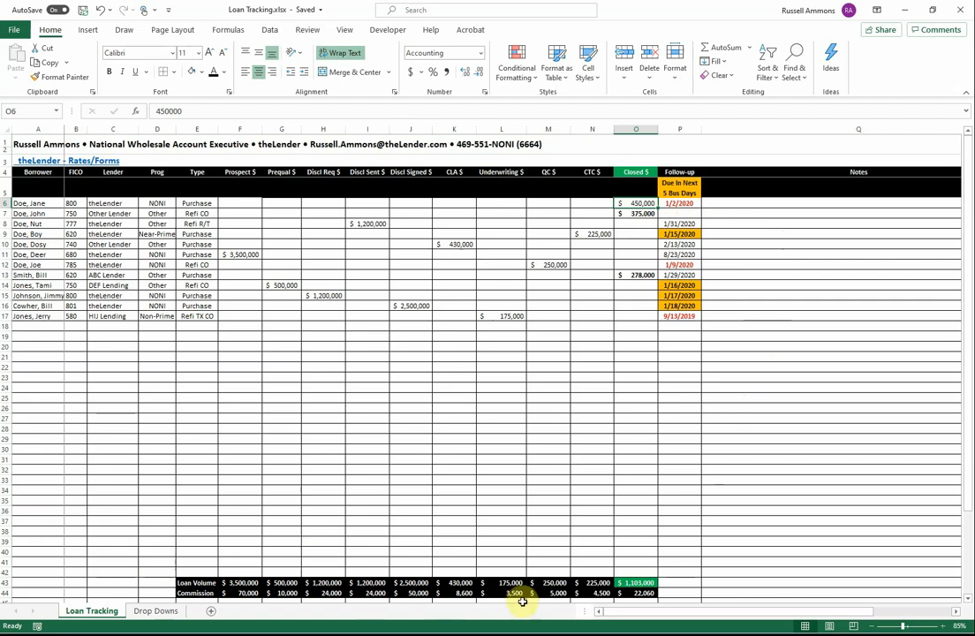
pyautogui.moveTo(338, 600)
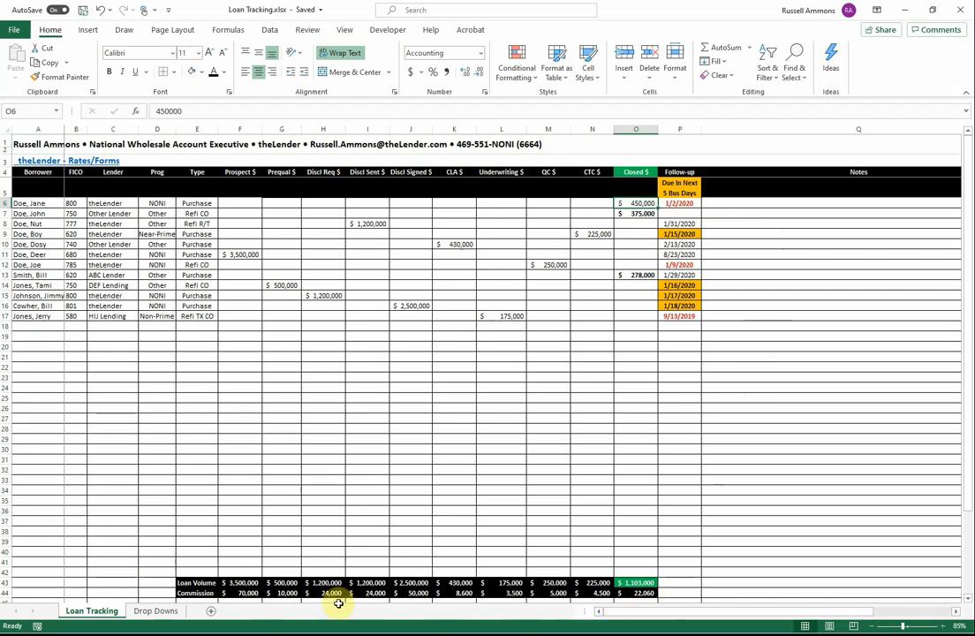
pyautogui.moveTo(258, 185)
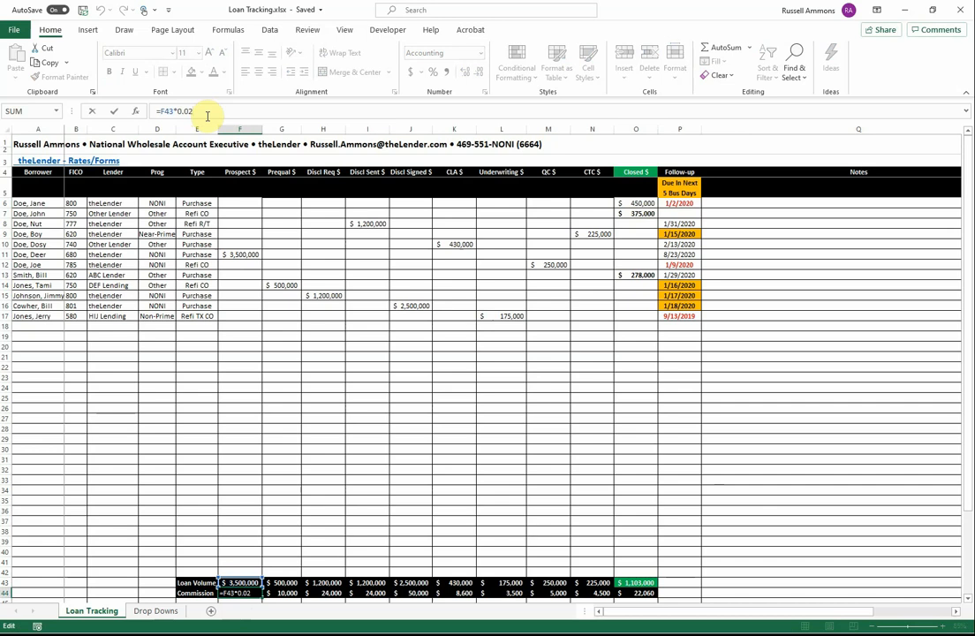
# Change the commission formula to =F43*0.01 so Closed commission becomes 11,030
pyautogui.press('backspace')
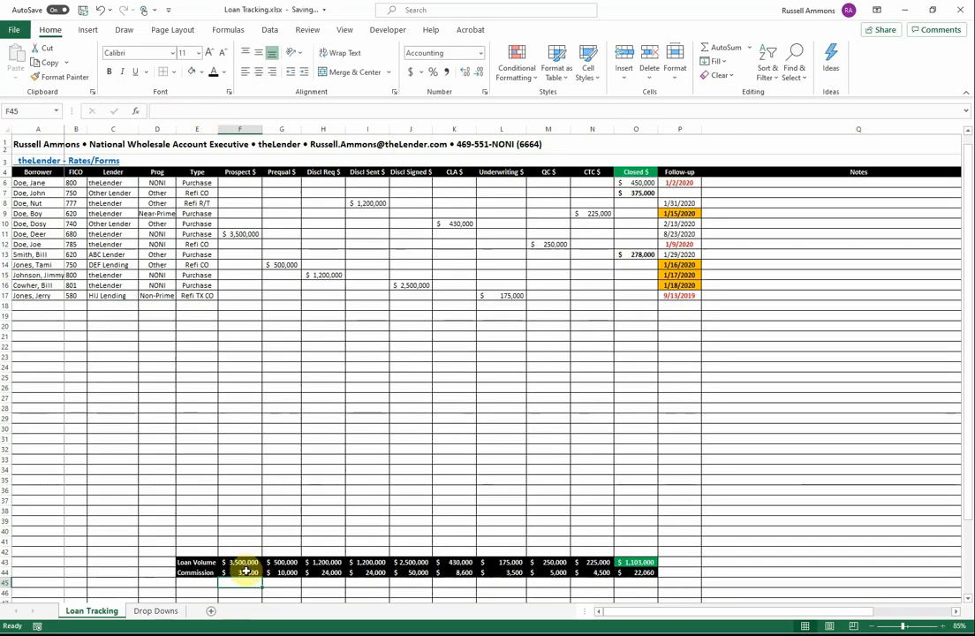
pyautogui.click(241, 572)
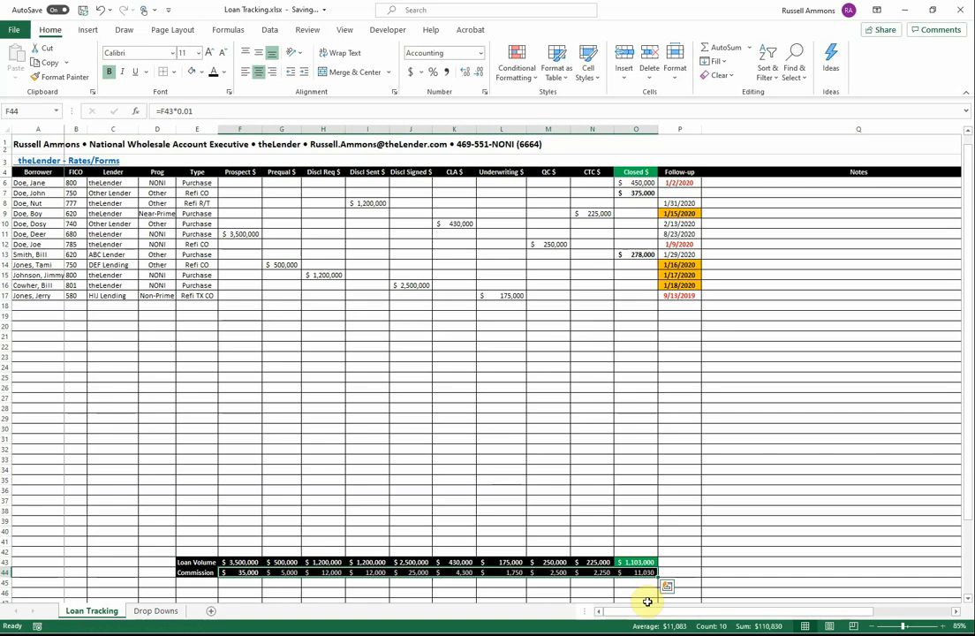
pyautogui.moveTo(461, 521)
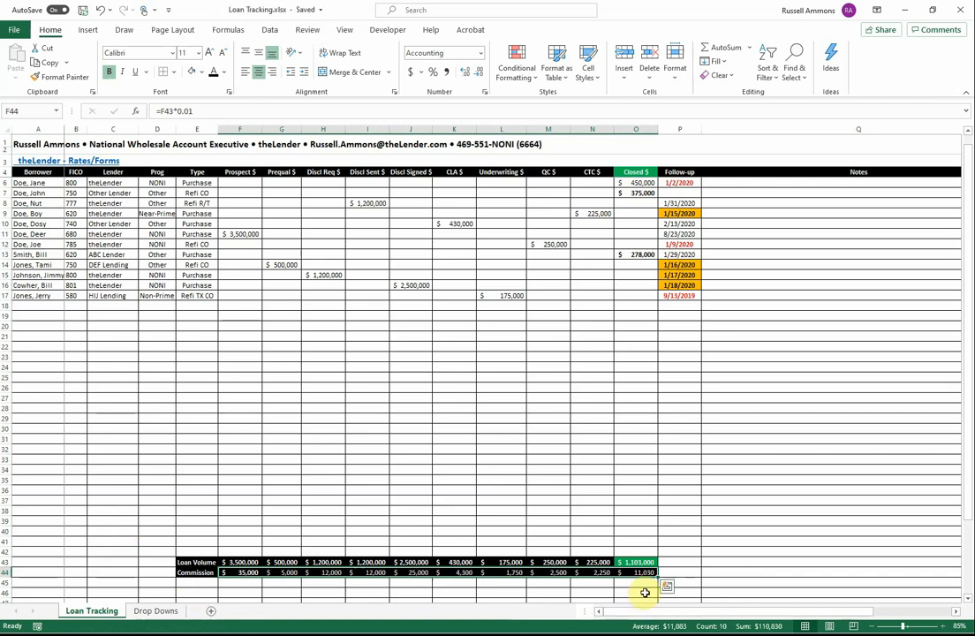
pyautogui.moveTo(303, 382)
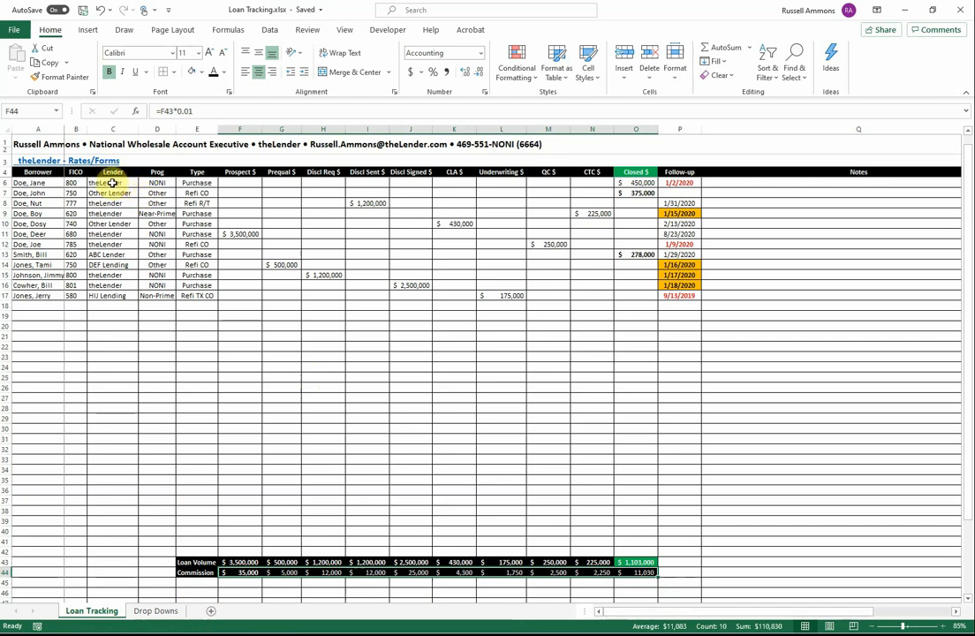
# Check Jane Doe's lender dropdown choices in C6, then go to the Drop Downs sheet
pyautogui.click(113, 183)
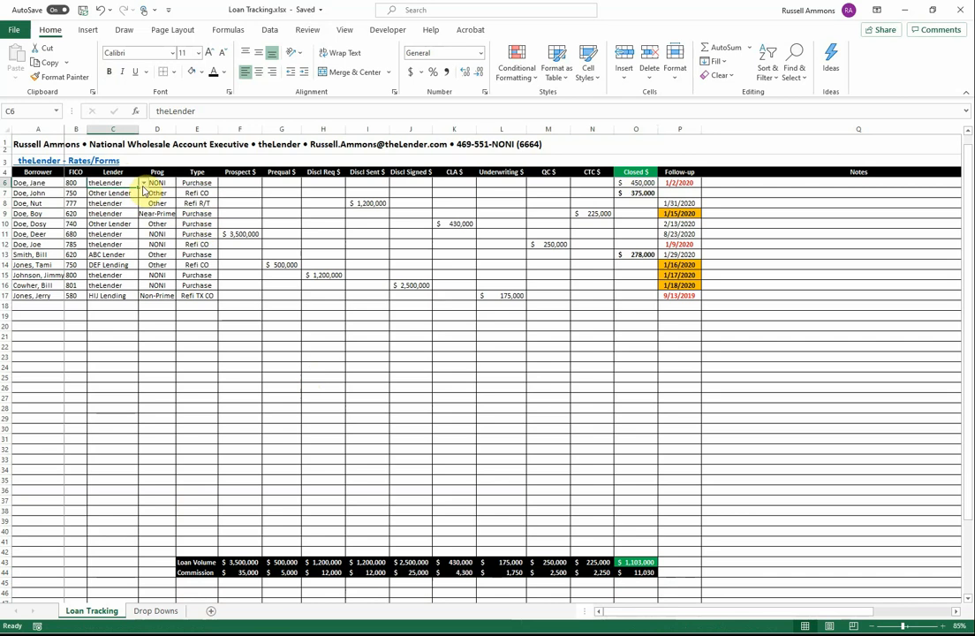
pyautogui.click(143, 183)
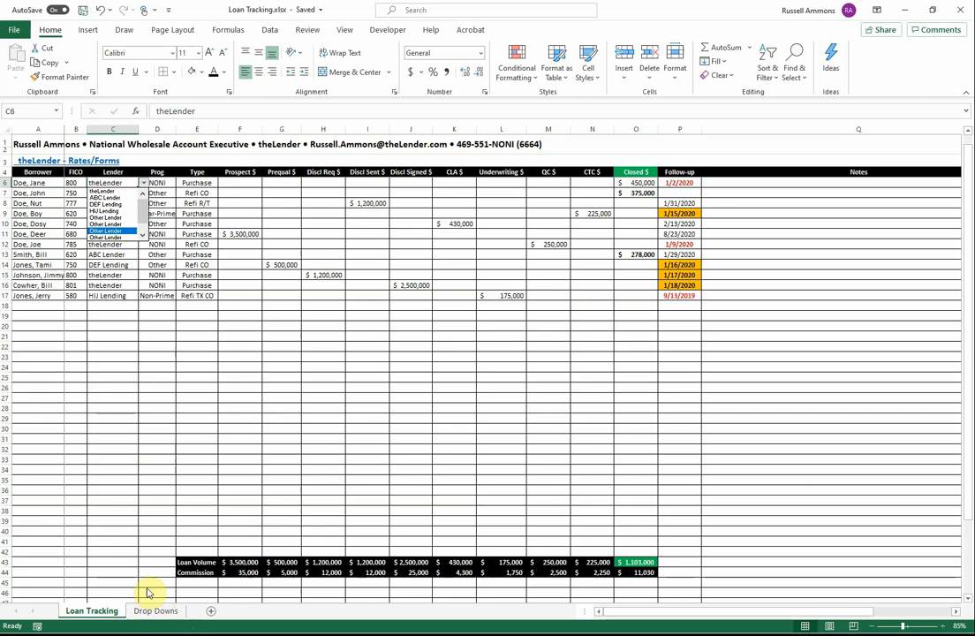
pyautogui.click(156, 610)
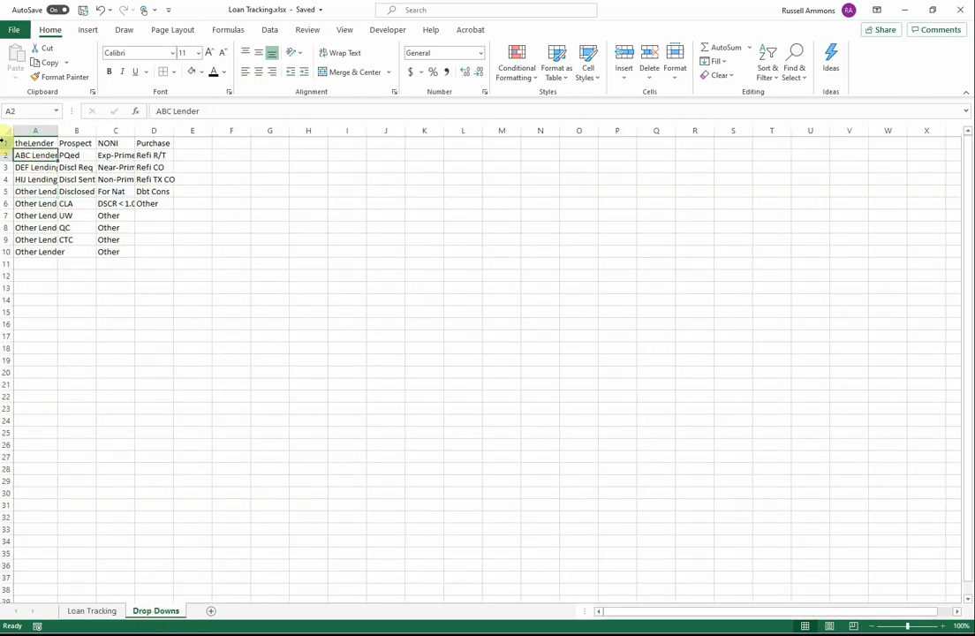
# Rename ABC Lender to XYZ Lending in A2 and return to Loan Tracking
pyautogui.write('X')
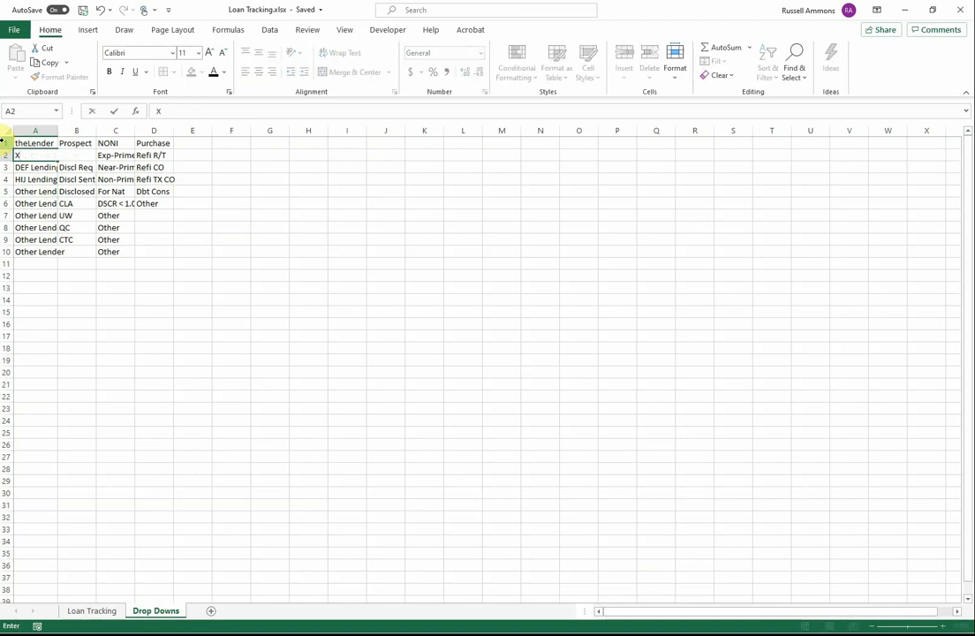
pyautogui.write('^YZ L')
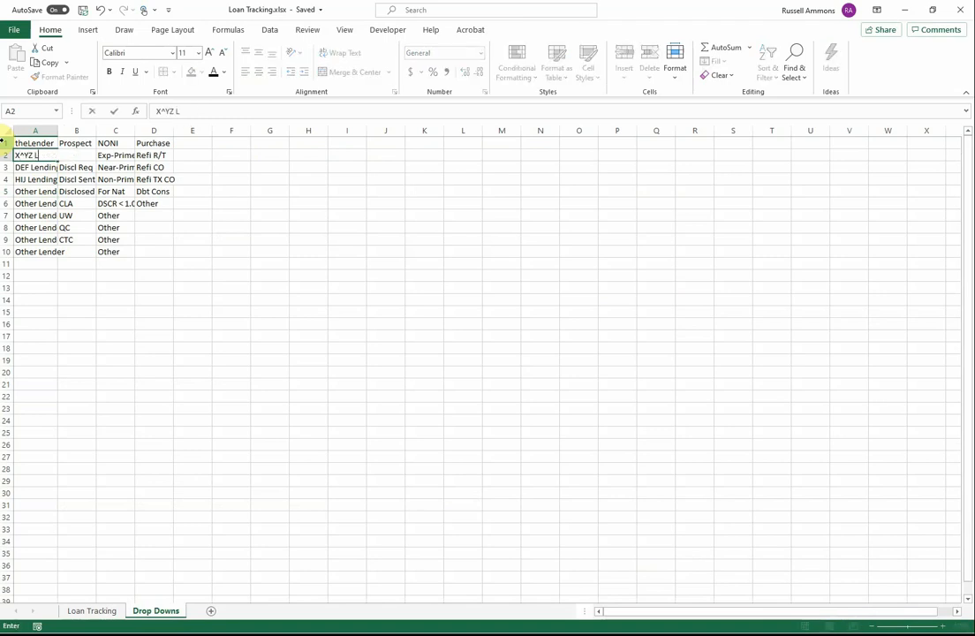
pyautogui.write('endin')
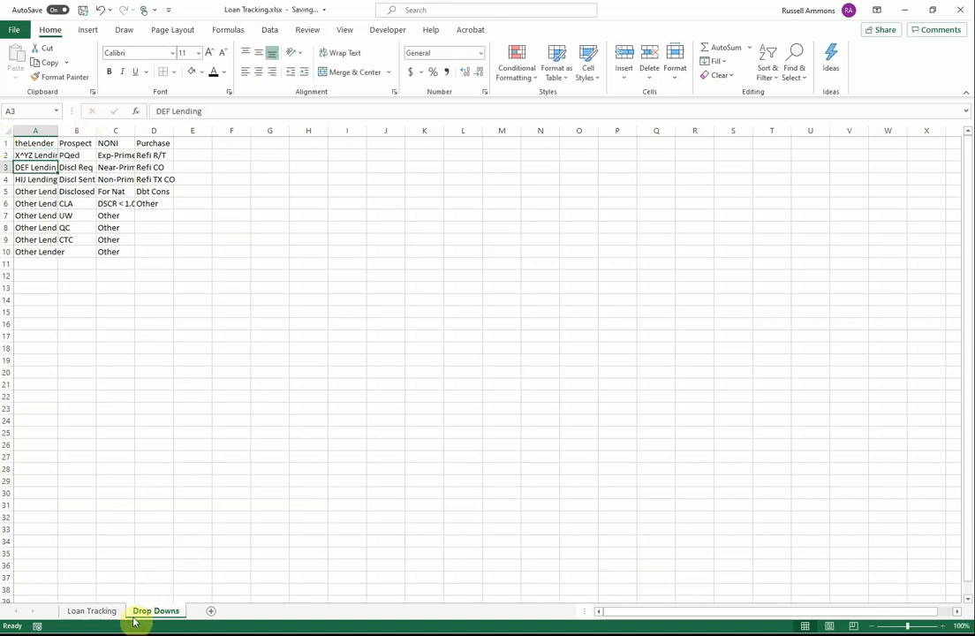
pyautogui.click(92, 610)
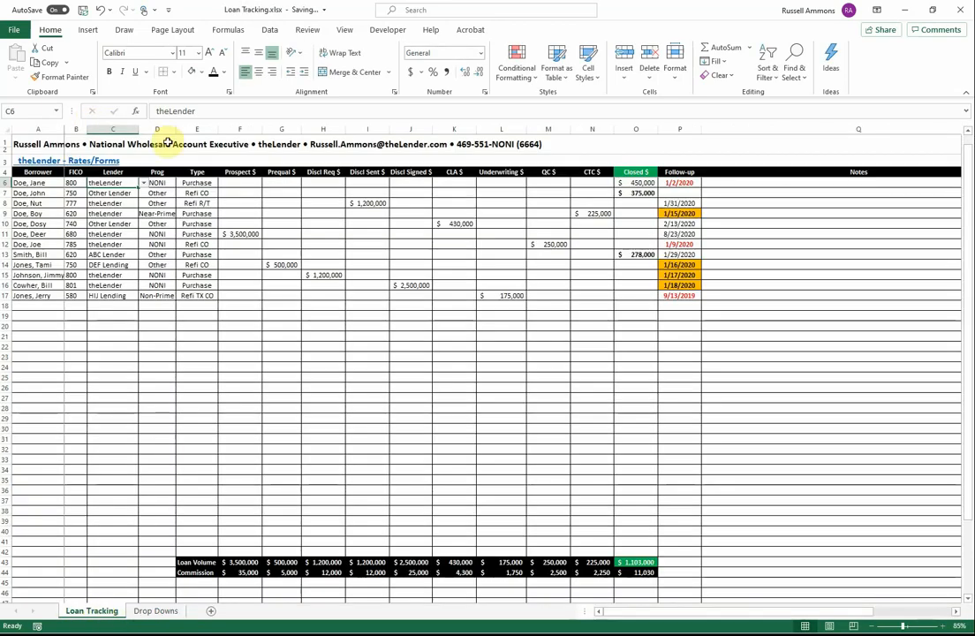